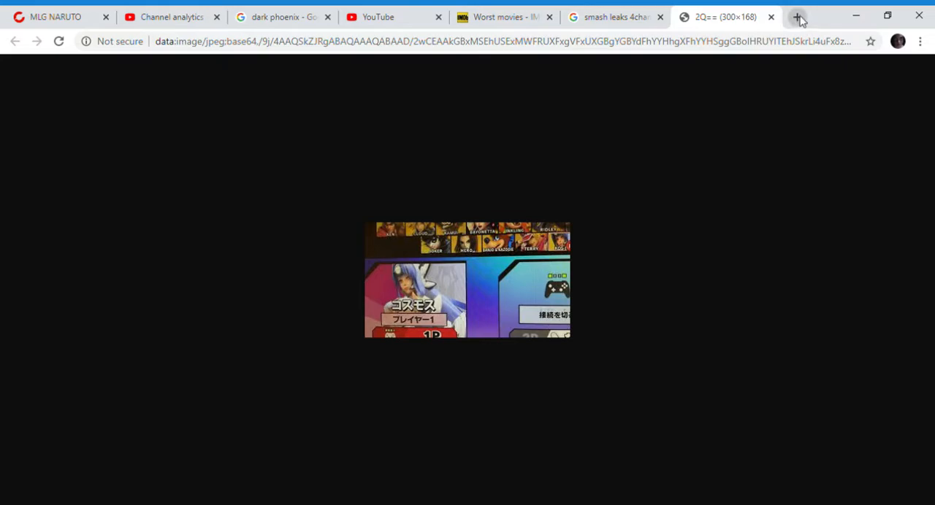
- Search Google for 'smash roster' in a fresh browser tab
left_click(797, 17)
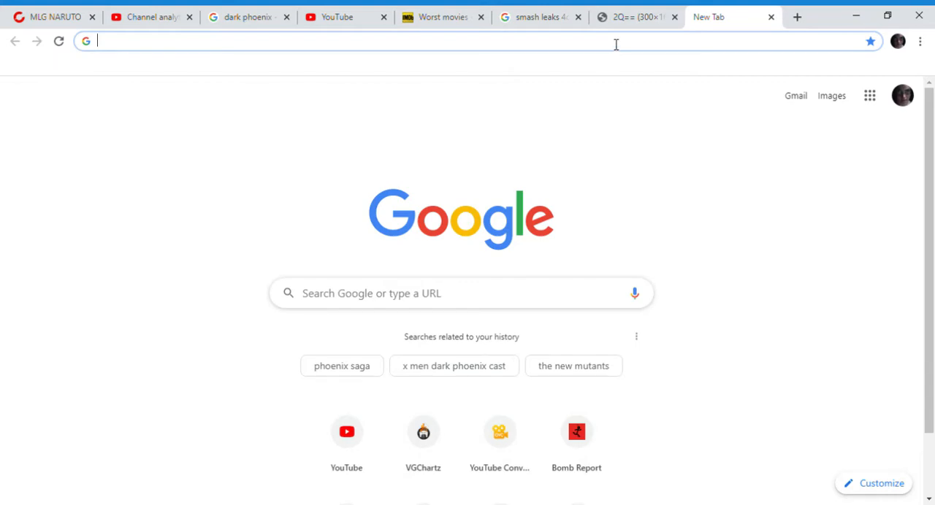
type("sma")
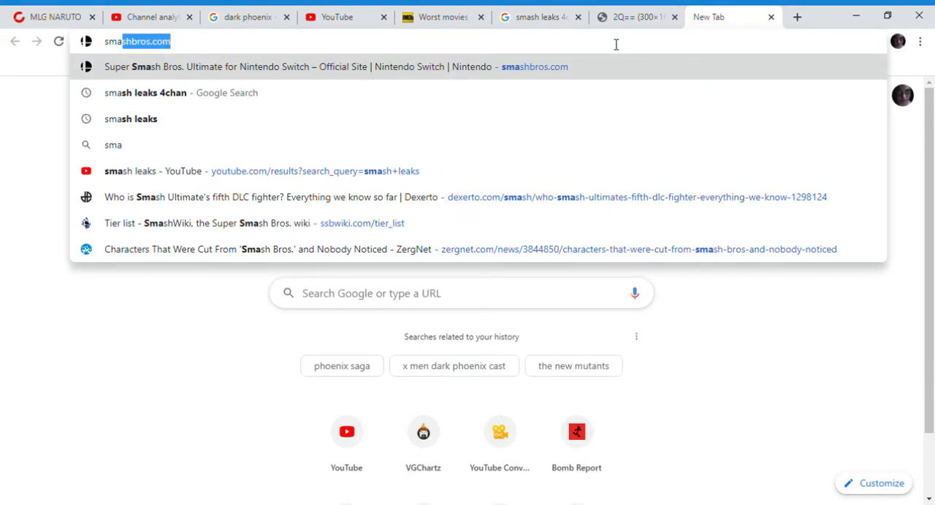
type("smash roste")
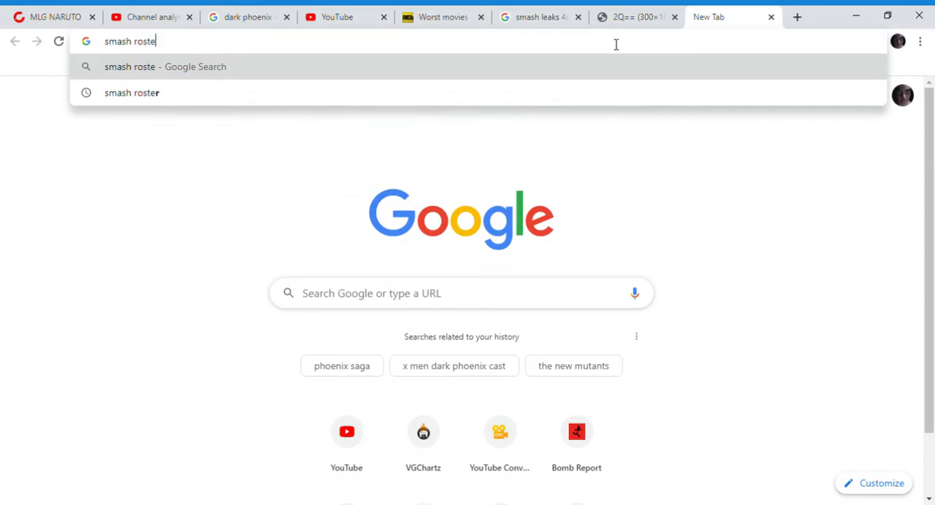
key("Return")
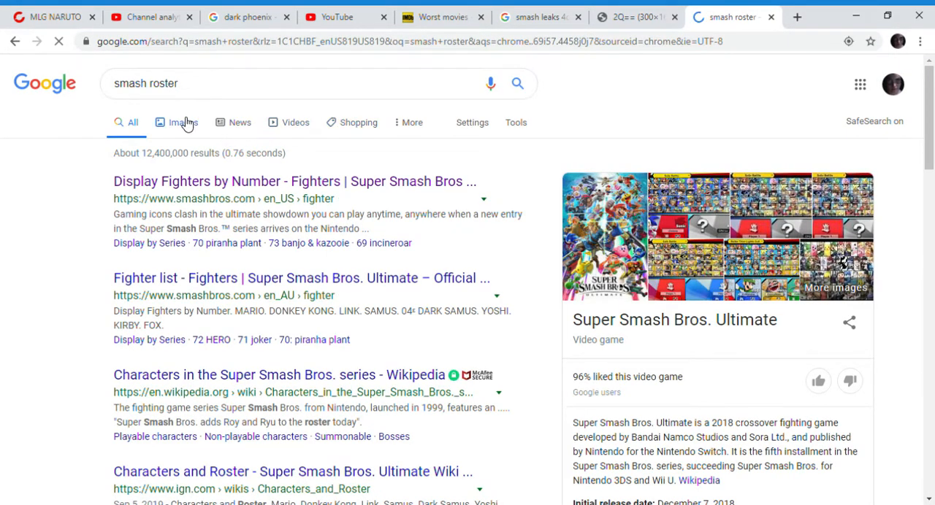
- Switch the 'smash roster' results to Images and skim the first roster pictures
left_click(183, 122)
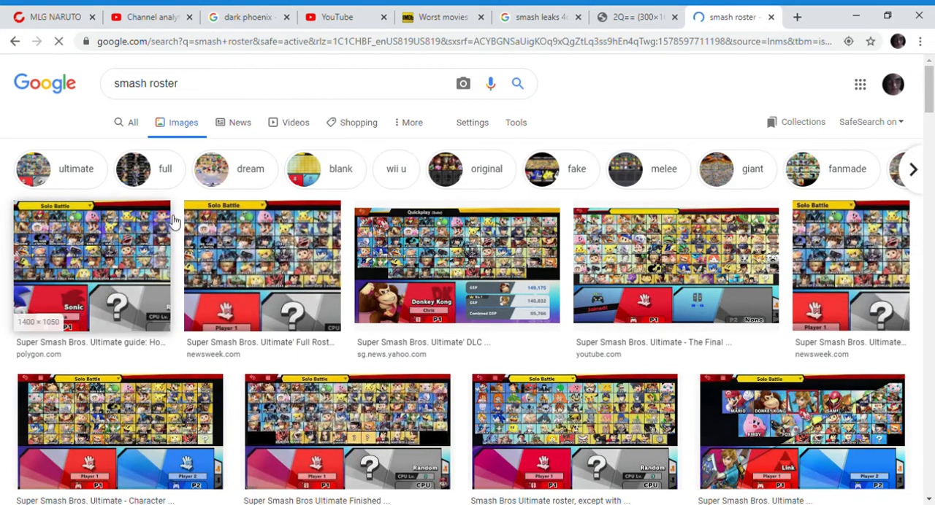
mouse_move(108, 292)
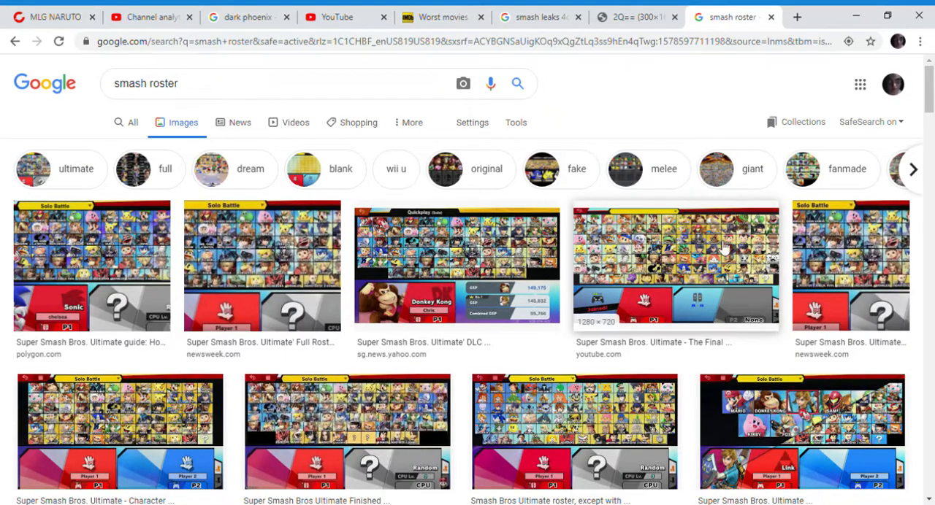
scroll("down", 3)
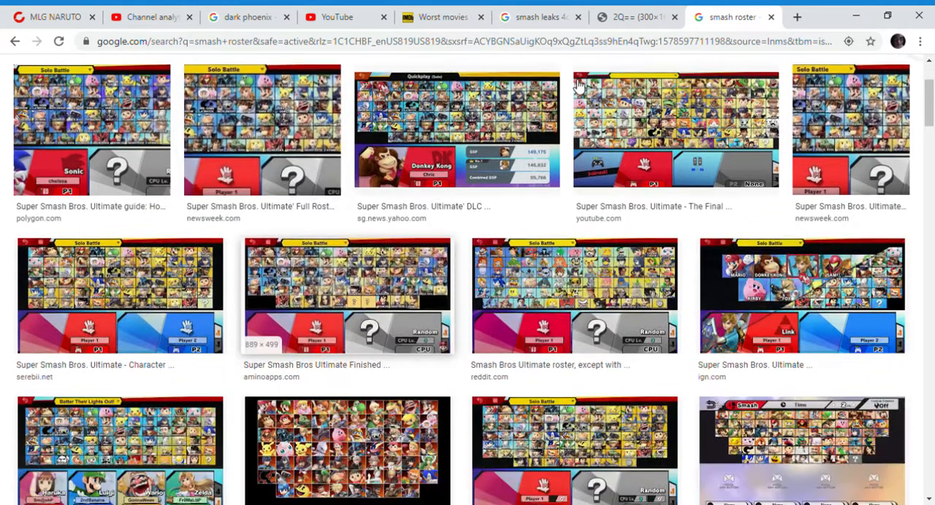
scroll("down", 3)
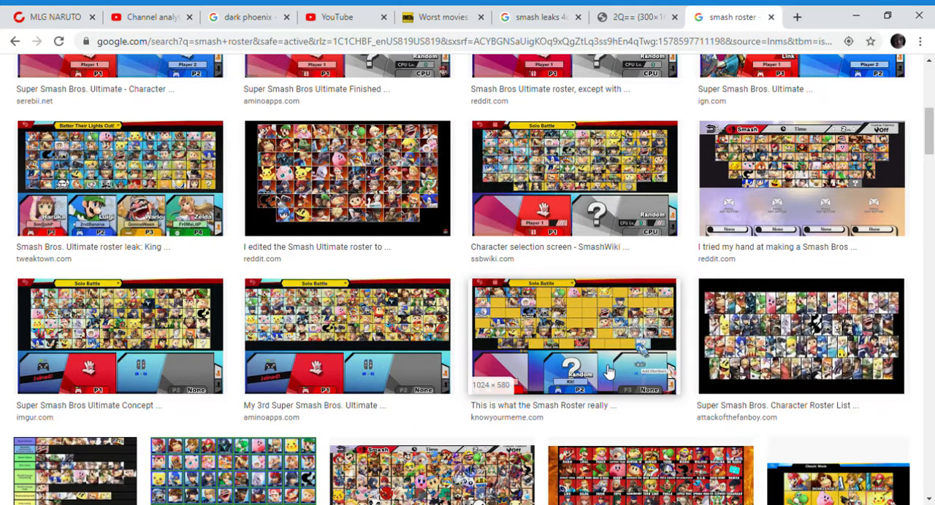
scroll("up", 3)
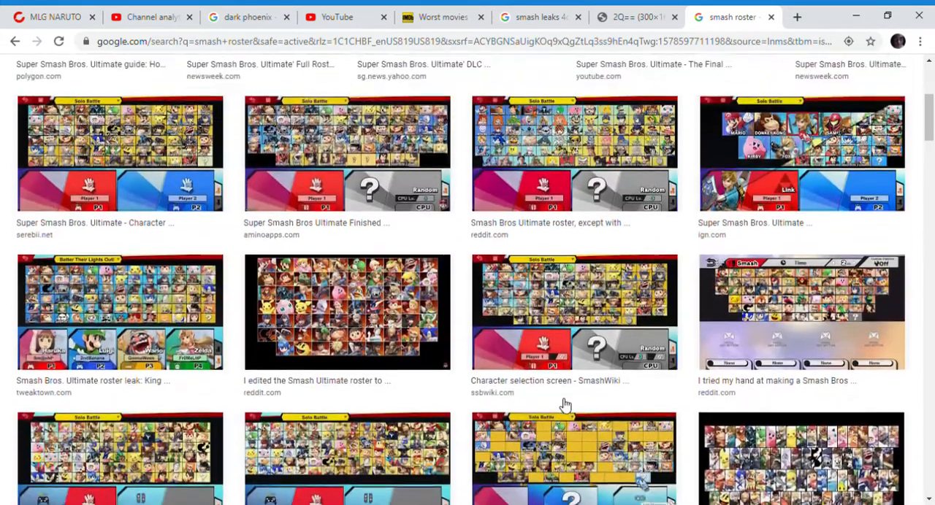
scroll("up", 3)
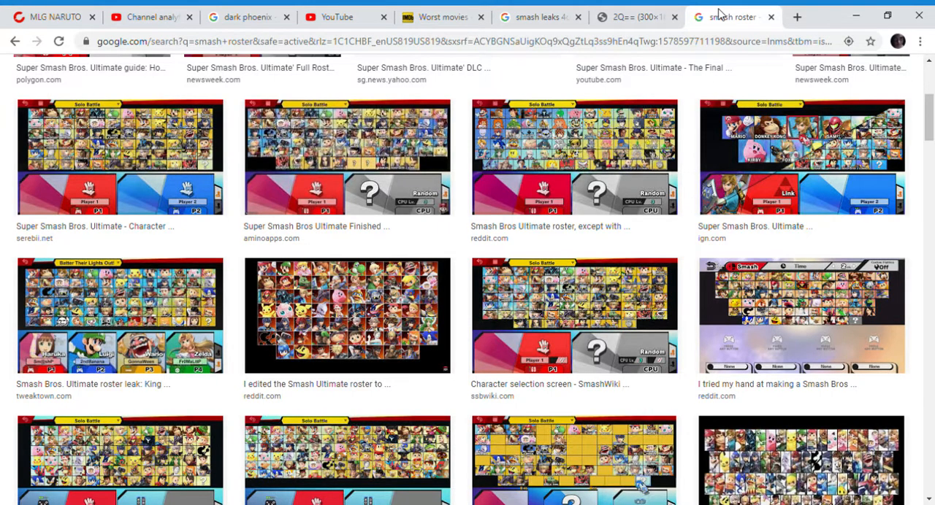
mouse_move(550, 79)
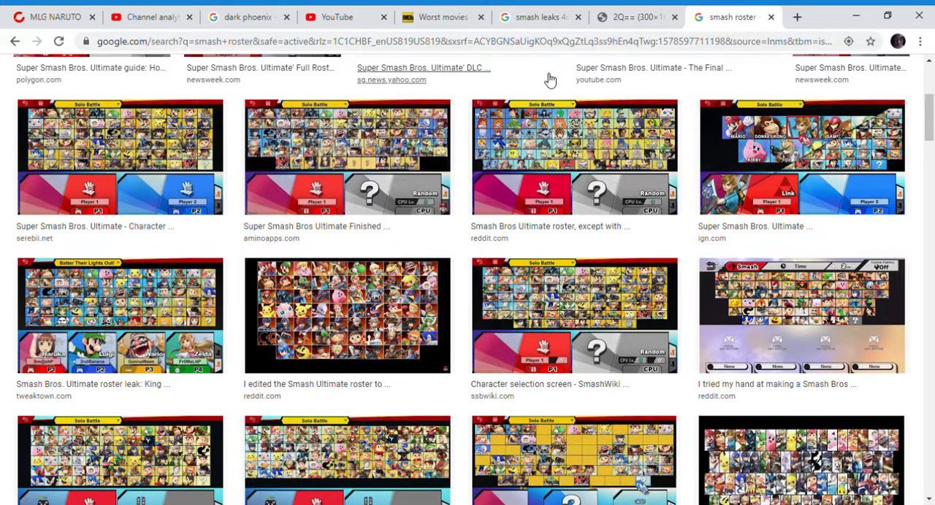
- Scroll much farther down through the Smash roster image results, then back up
scroll("down", 3)
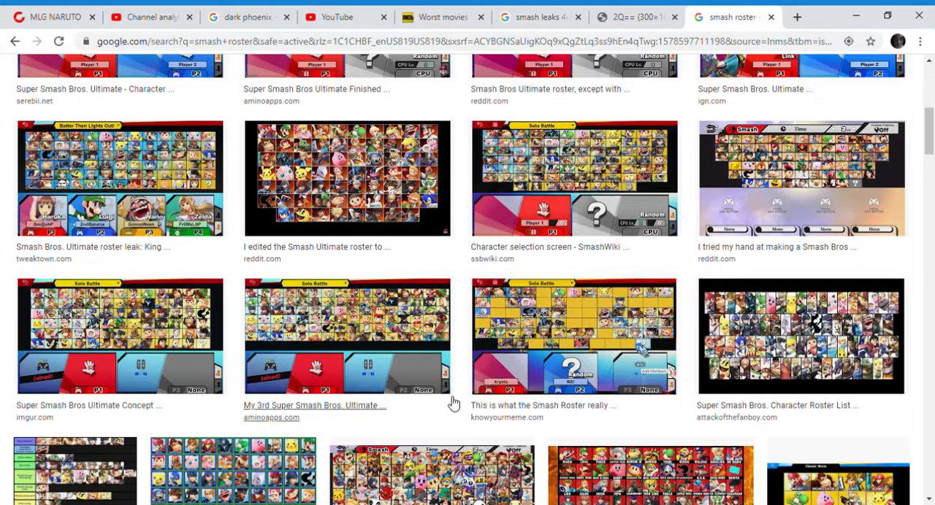
scroll("down", 3)
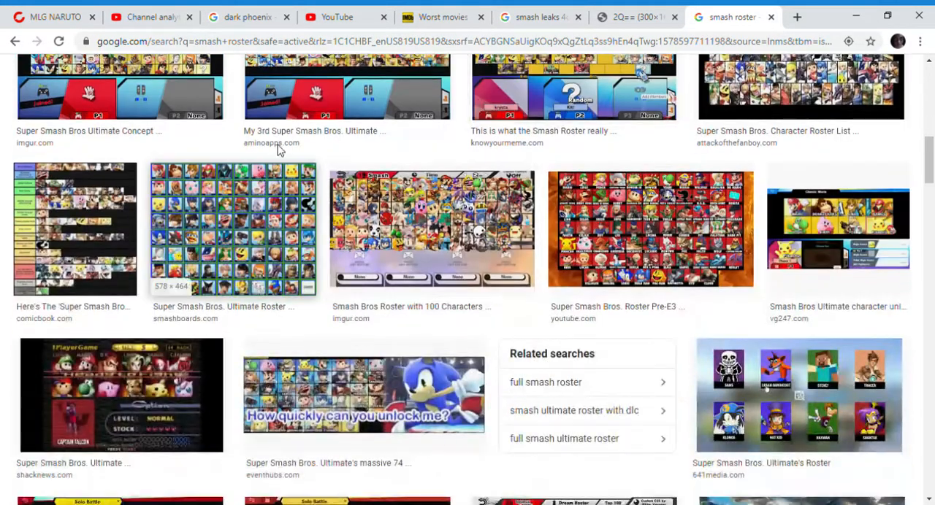
scroll("down", 3)
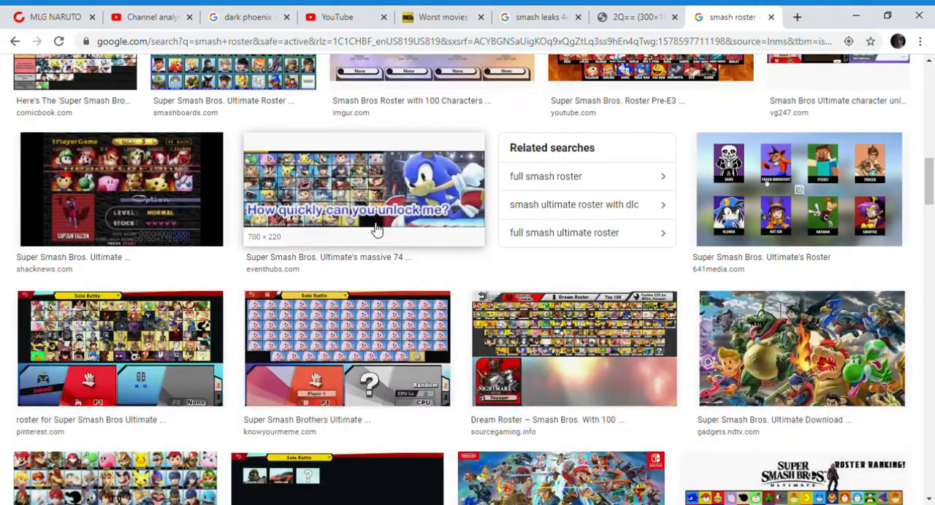
scroll("down", 3)
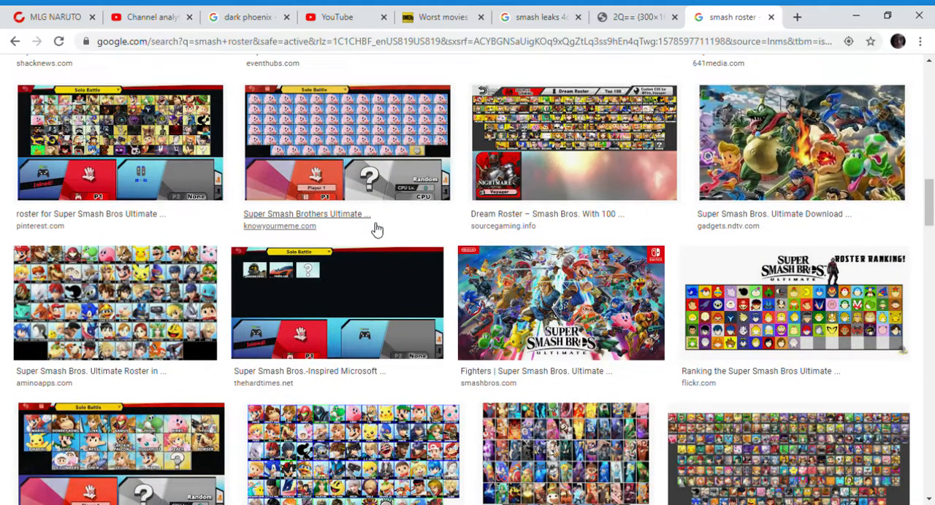
scroll("down", 3)
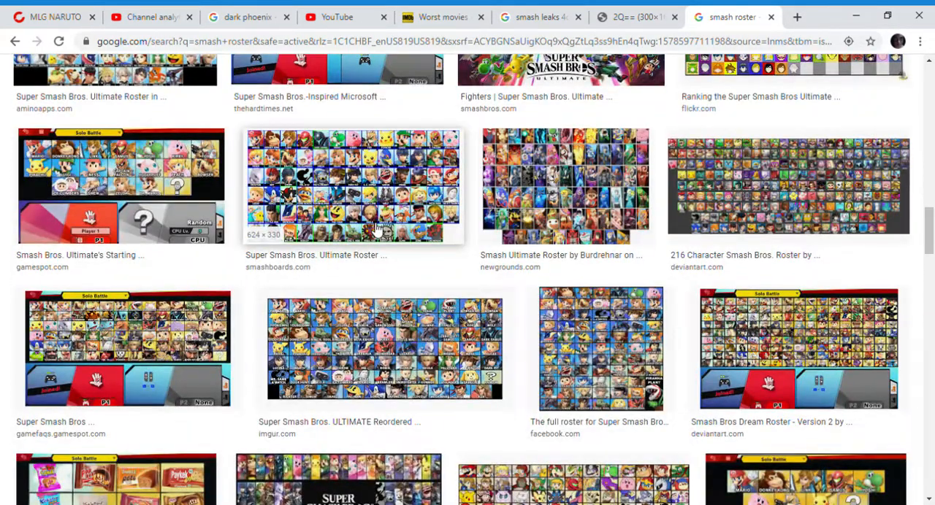
scroll("down", 3)
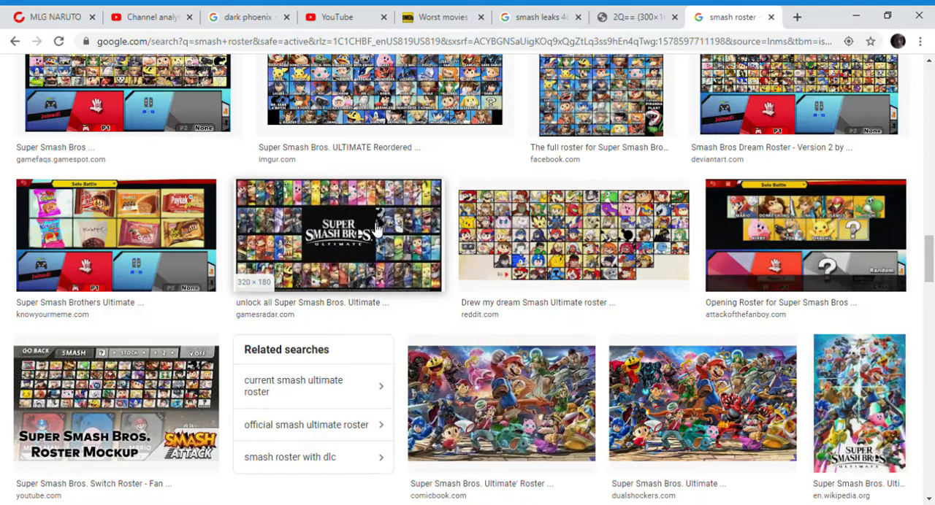
scroll("down", 3)
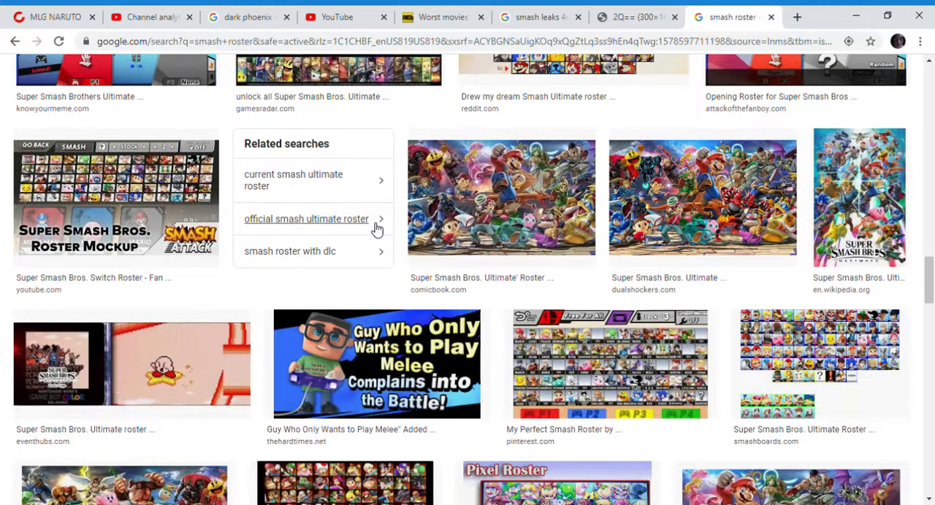
scroll("up", 3)
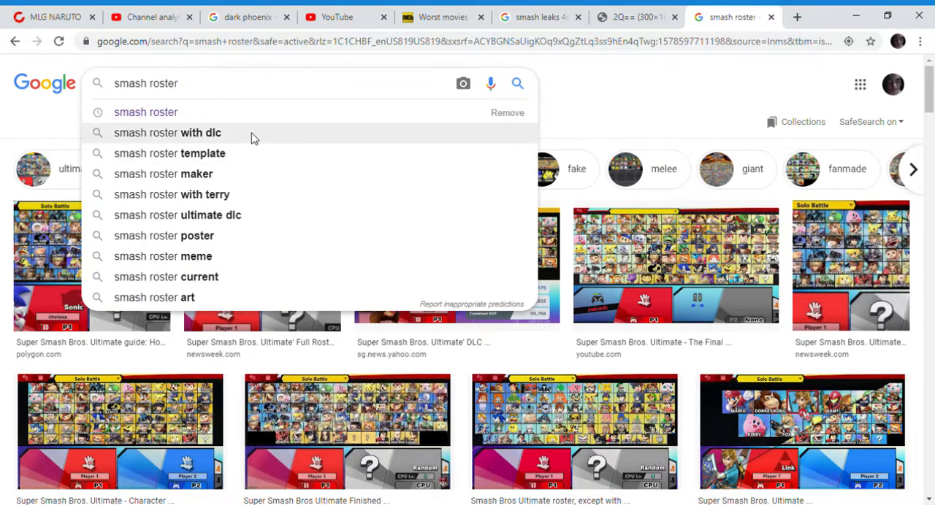
- Open image results for 'smash roster with dlc' and scroll through them
left_click(167, 132)
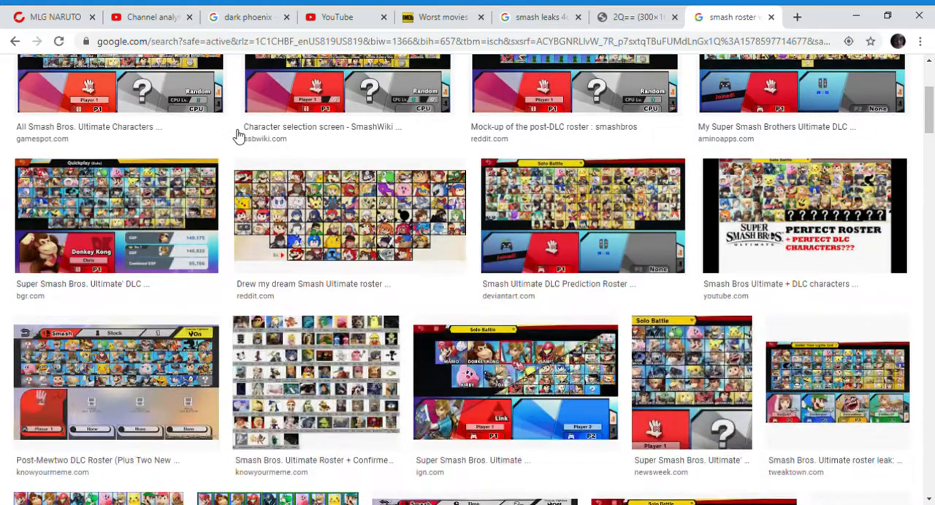
scroll("down", 3)
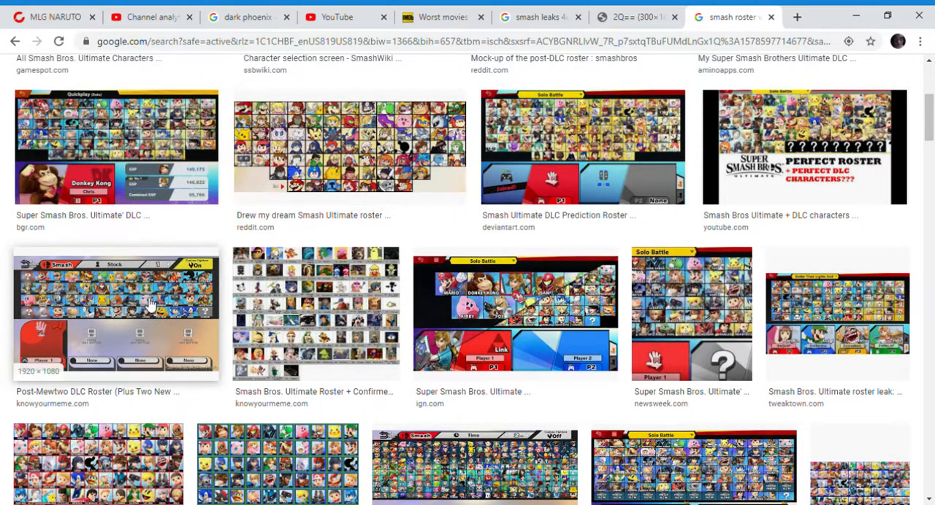
mouse_move(40, 363)
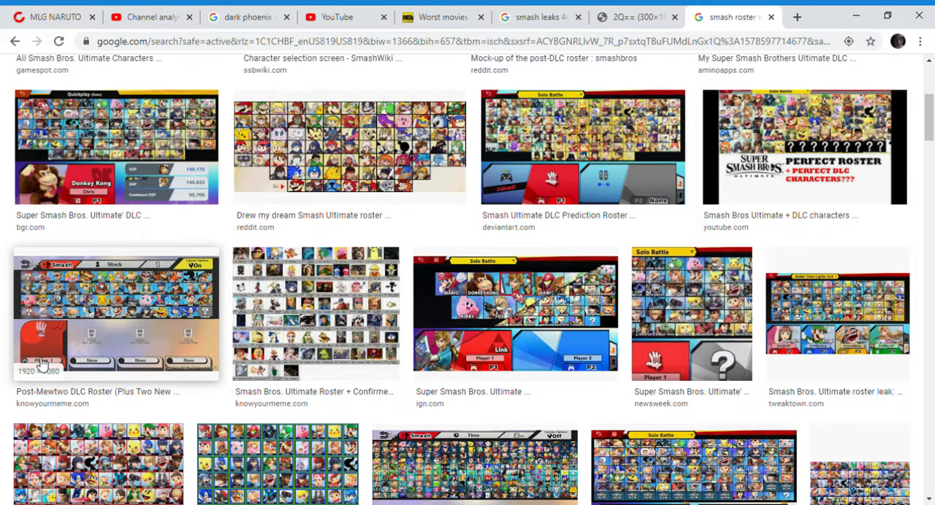
mouse_move(616, 285)
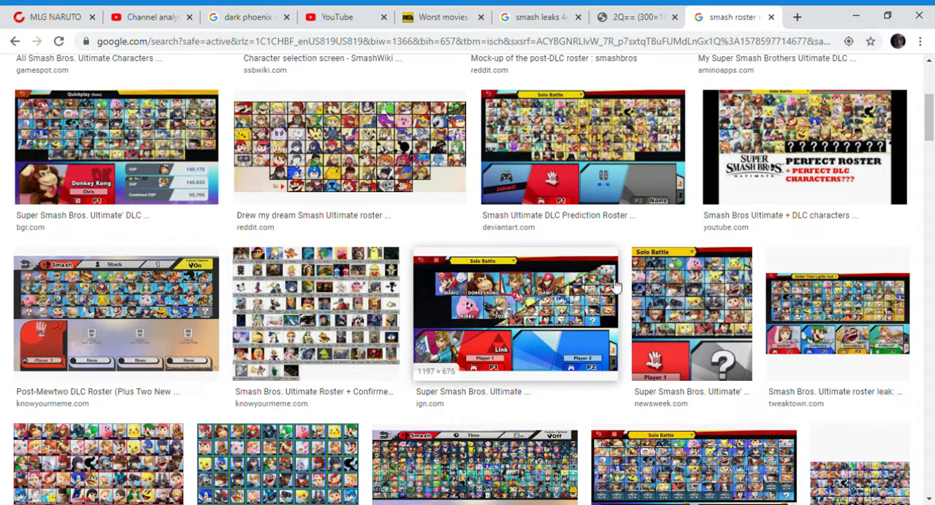
mouse_move(493, 369)
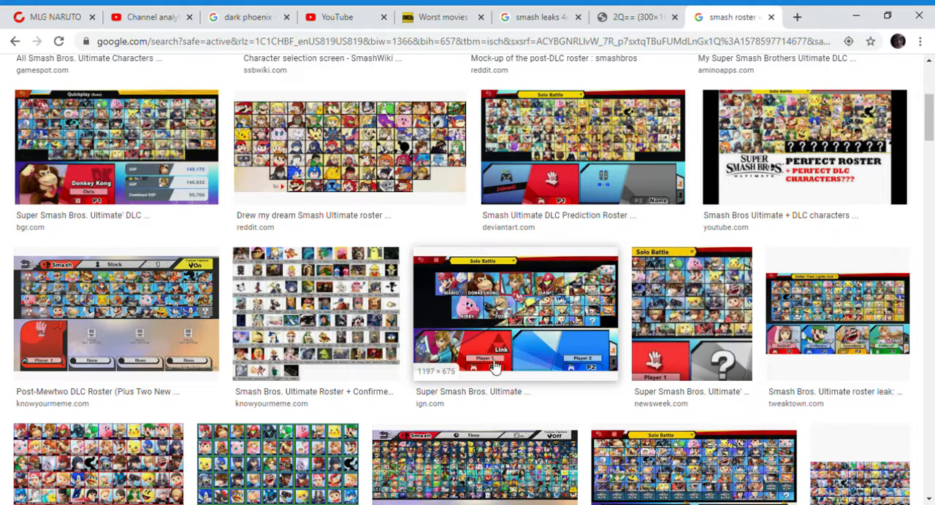
scroll("down", 3)
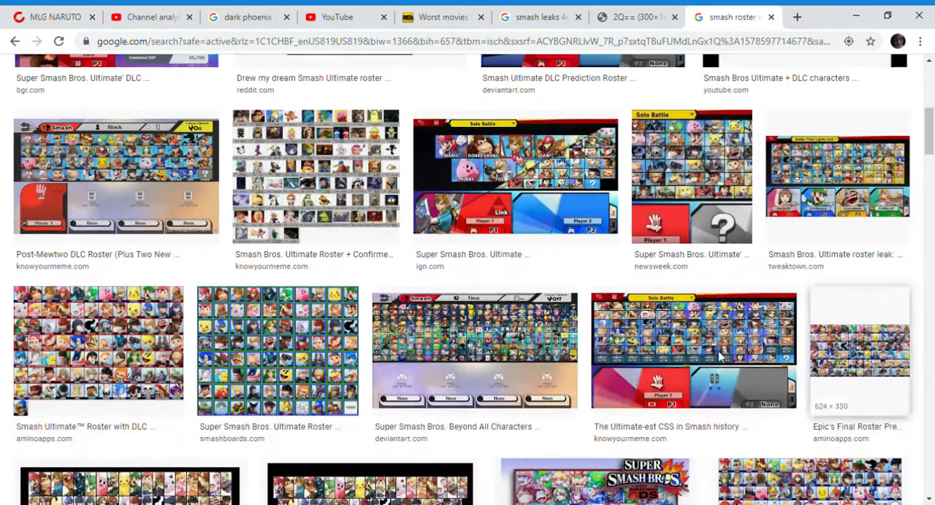
mouse_move(409, 258)
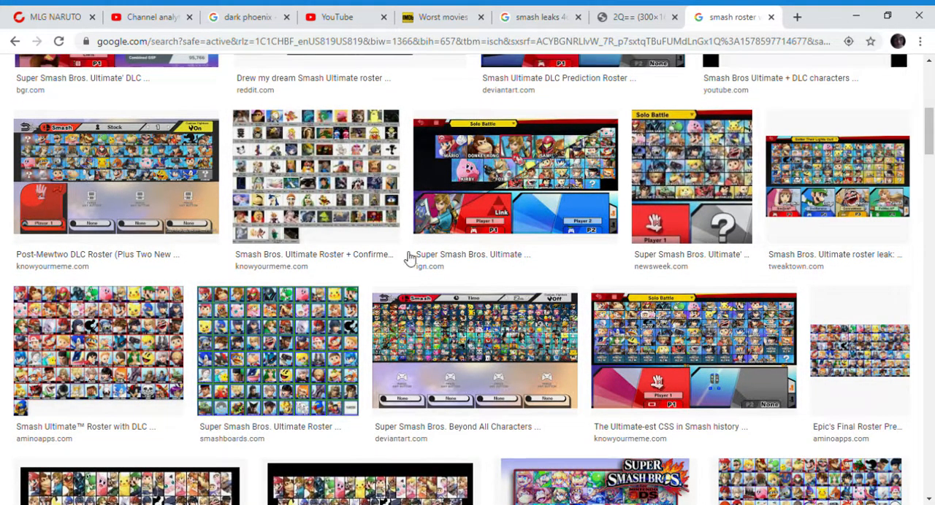
scroll("down", 3)
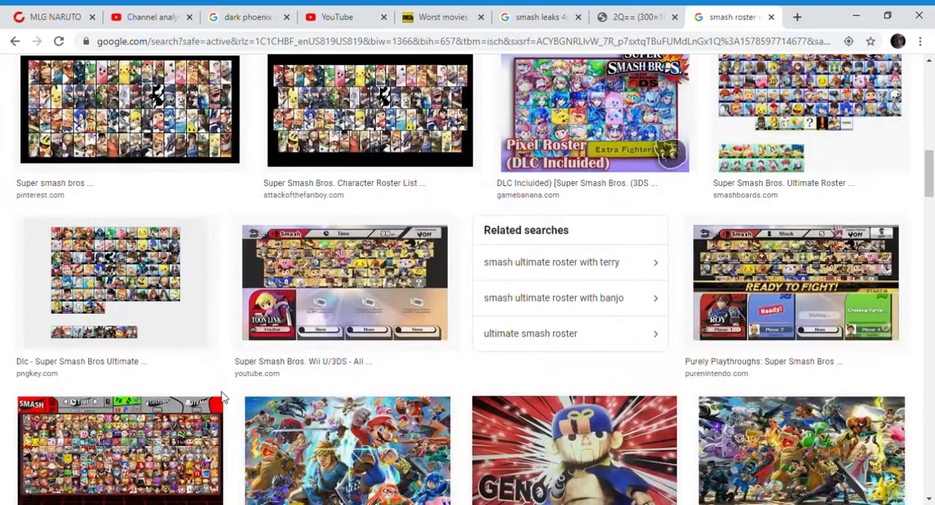
scroll("down", 3)
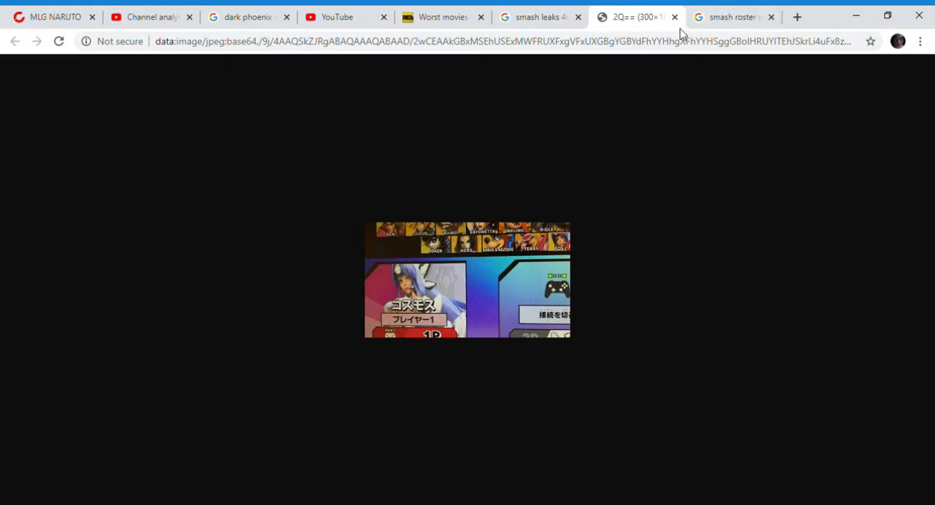
mouse_move(524, 224)
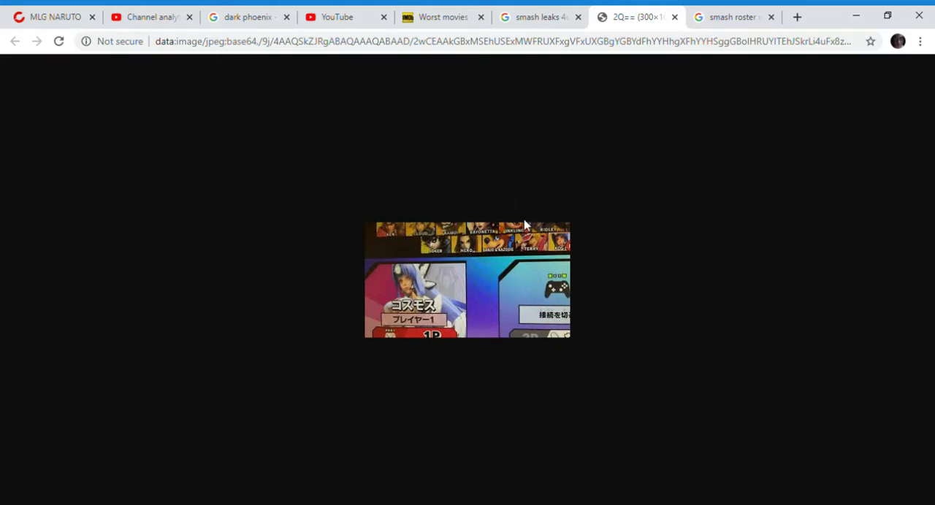
mouse_move(398, 252)
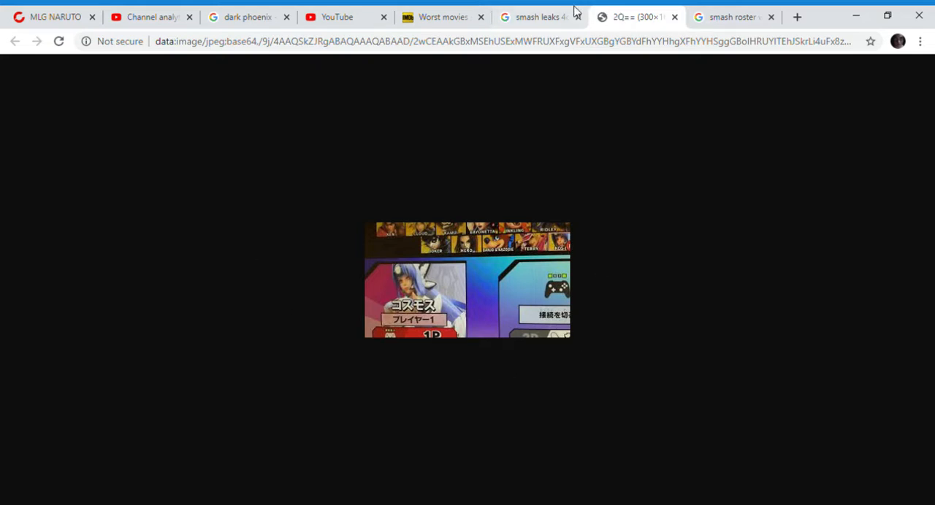
- Change the image search query to 'smash roster japanese'
left_click(730, 17)
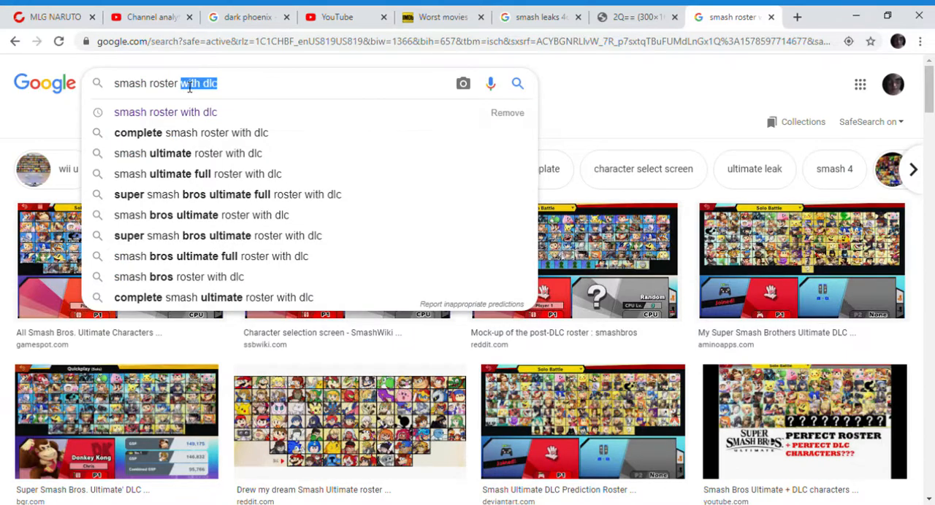
type("jar")
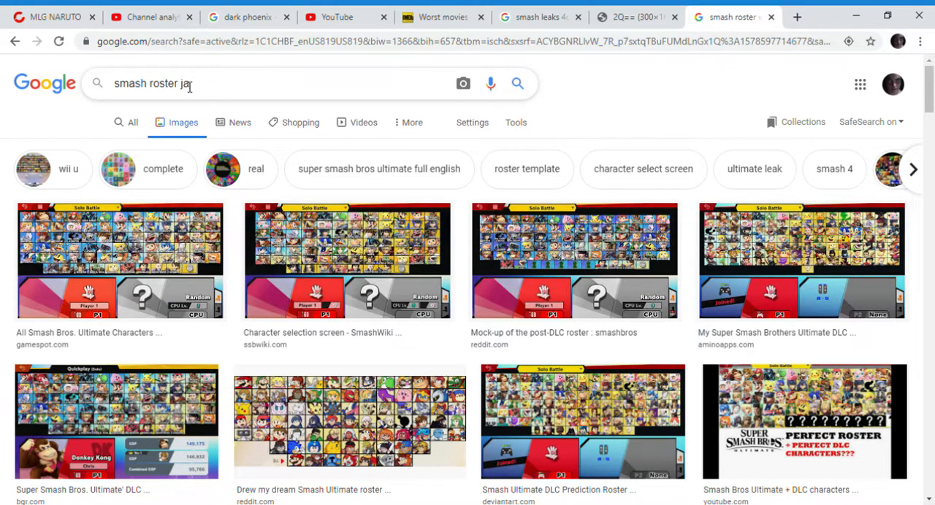
type("an")
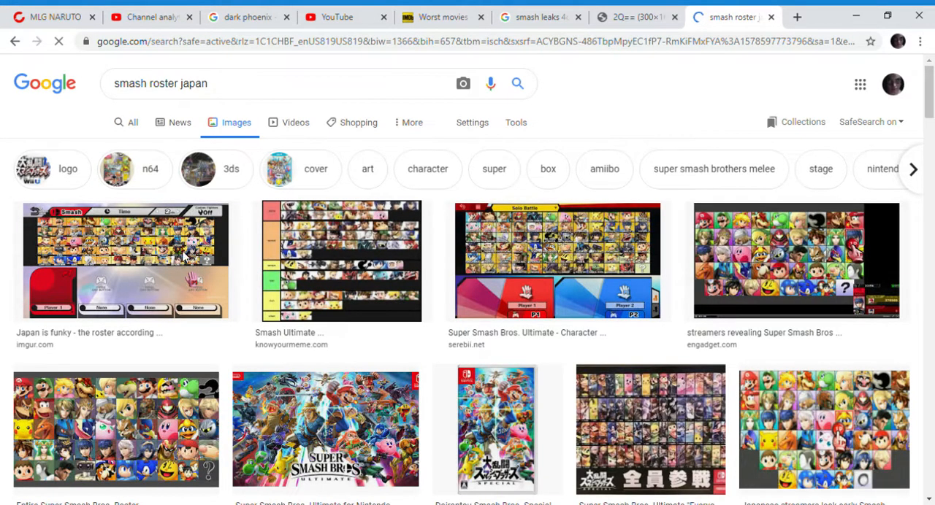
mouse_move(628, 266)
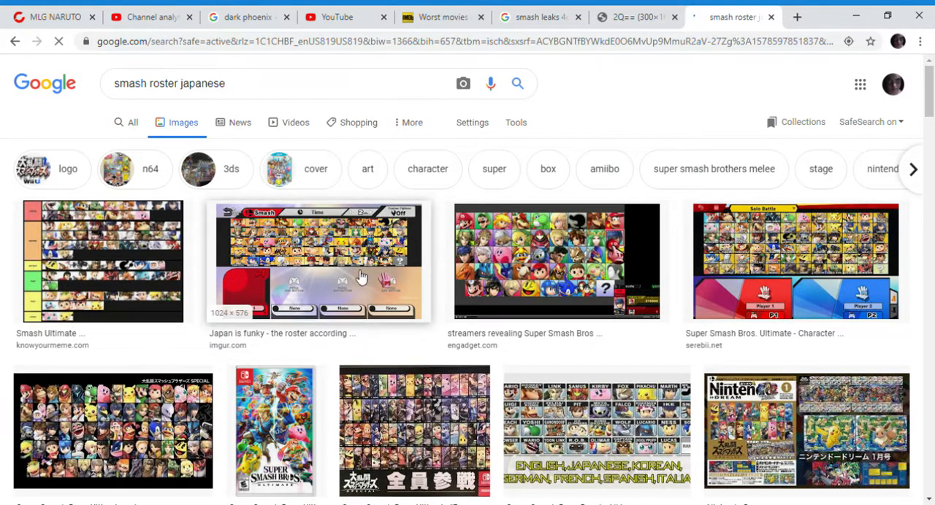
- Preview the imgur roster image, scroll the results, then return to the leaked screenshot
left_click(318, 261)
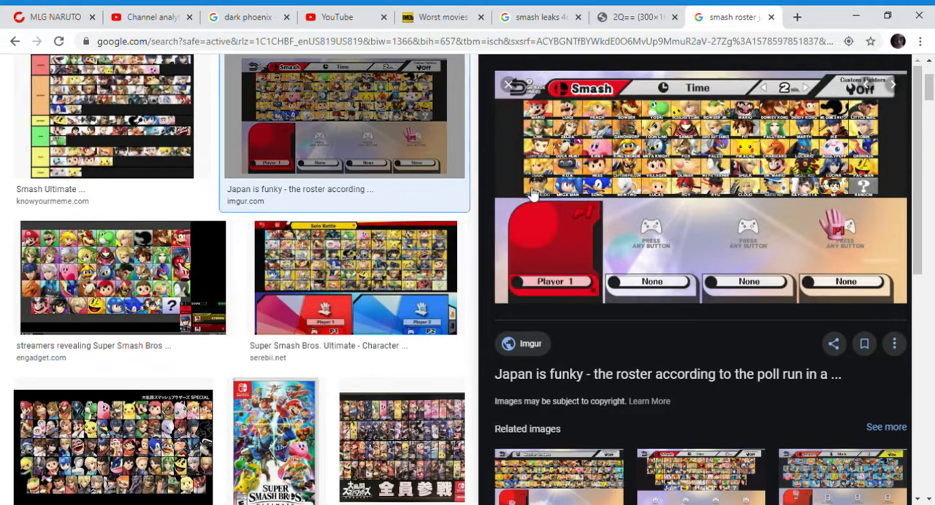
mouse_move(676, 113)
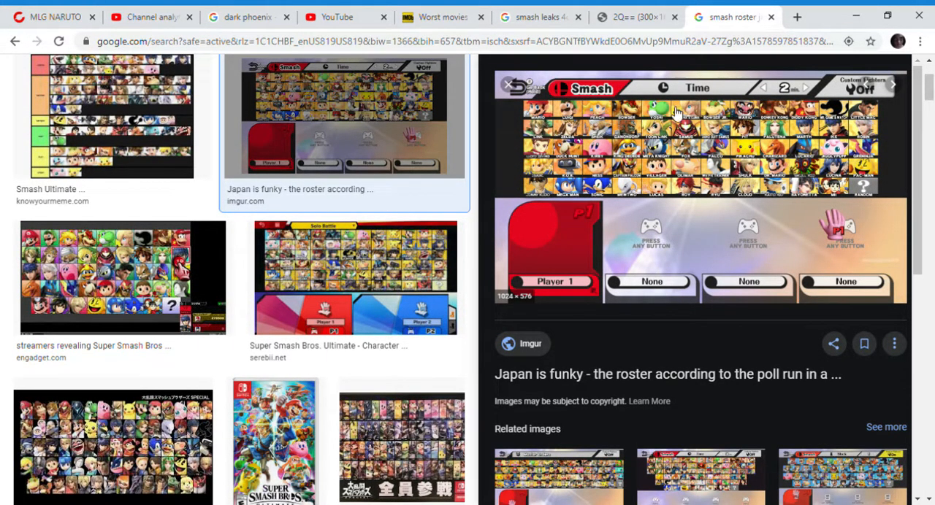
mouse_move(88, 259)
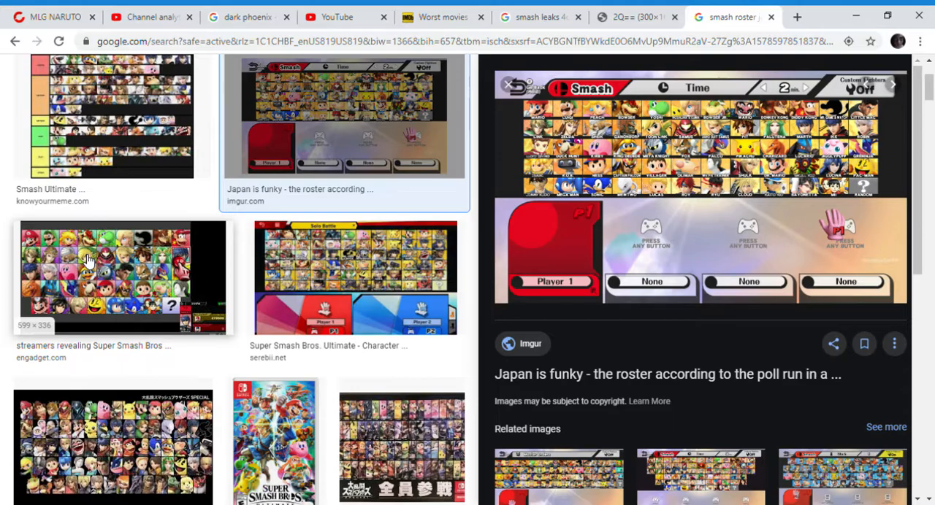
scroll("down", 3)
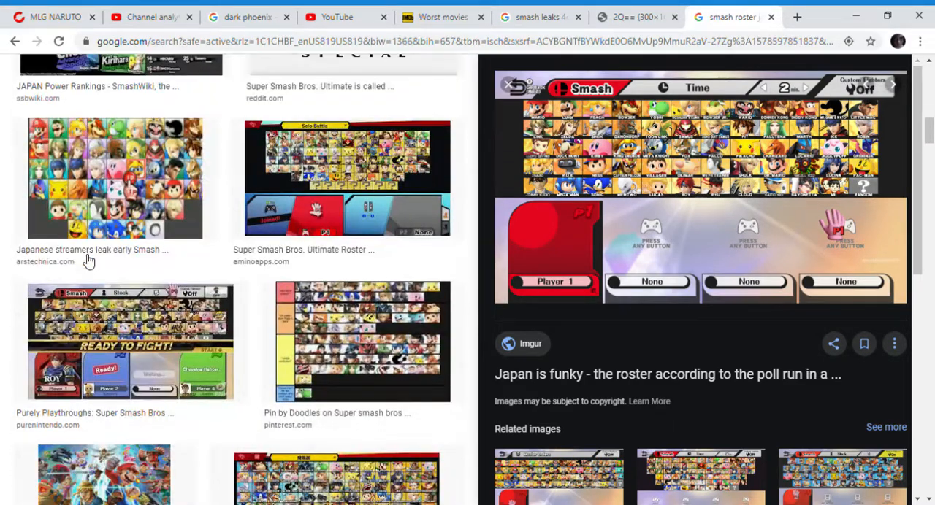
scroll("down", 3)
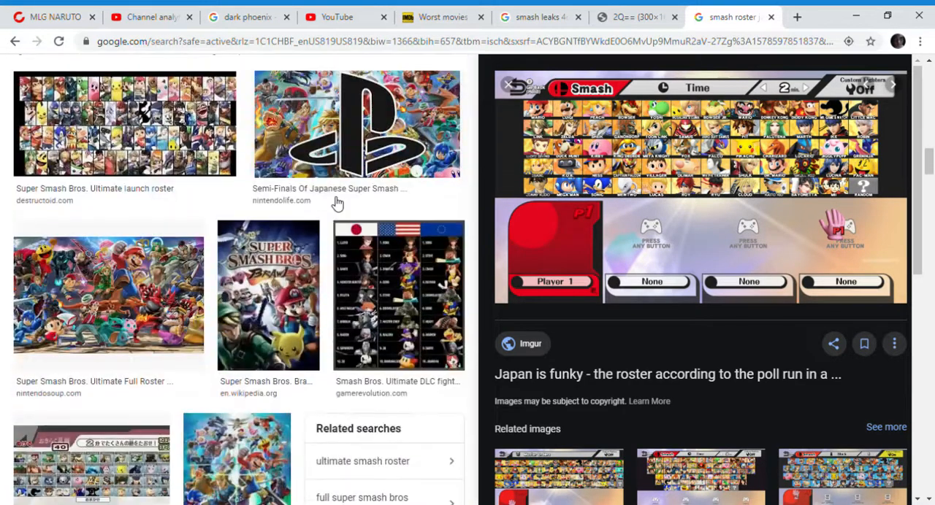
scroll("down", 3)
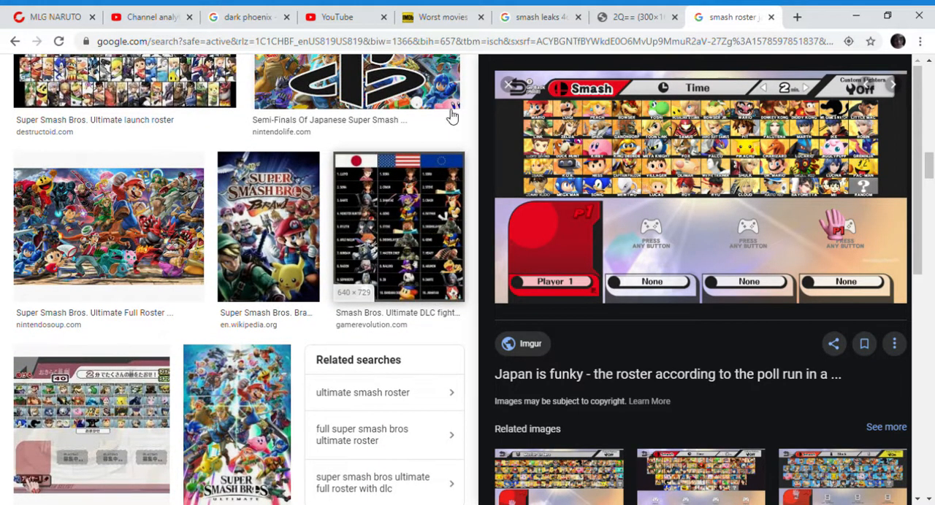
left_click(636, 16)
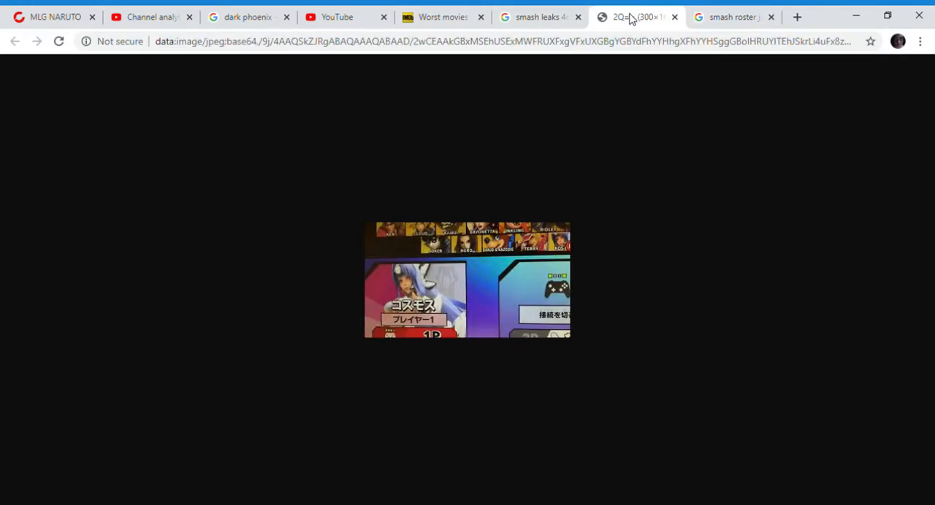